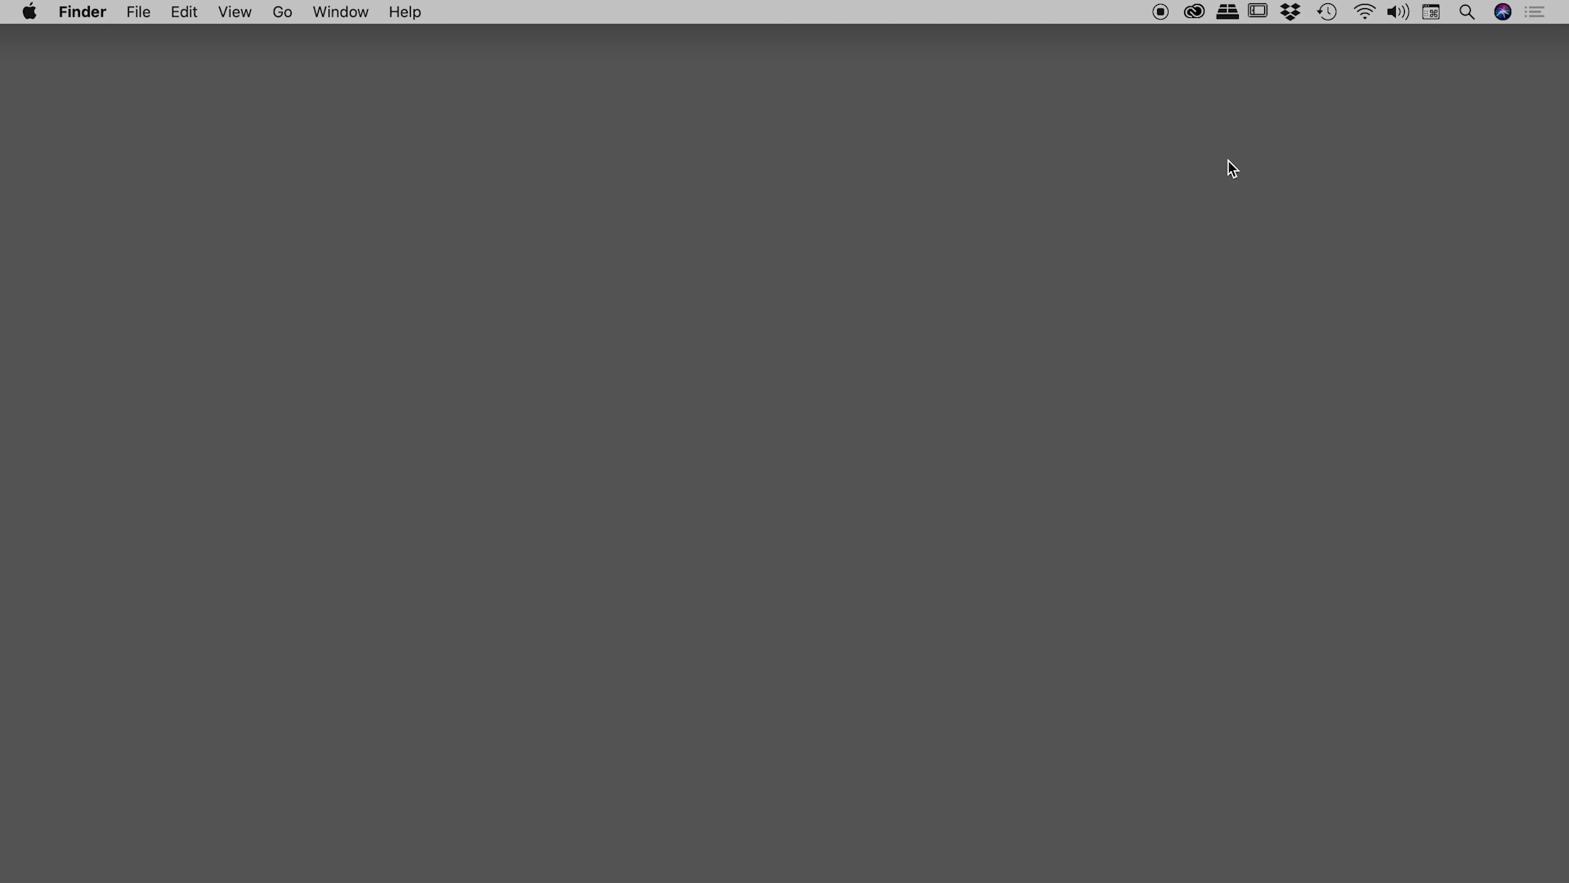
- Bring up the Manage submenu for After Effects CC from the Creative Cloud apps list
click(1191, 12)
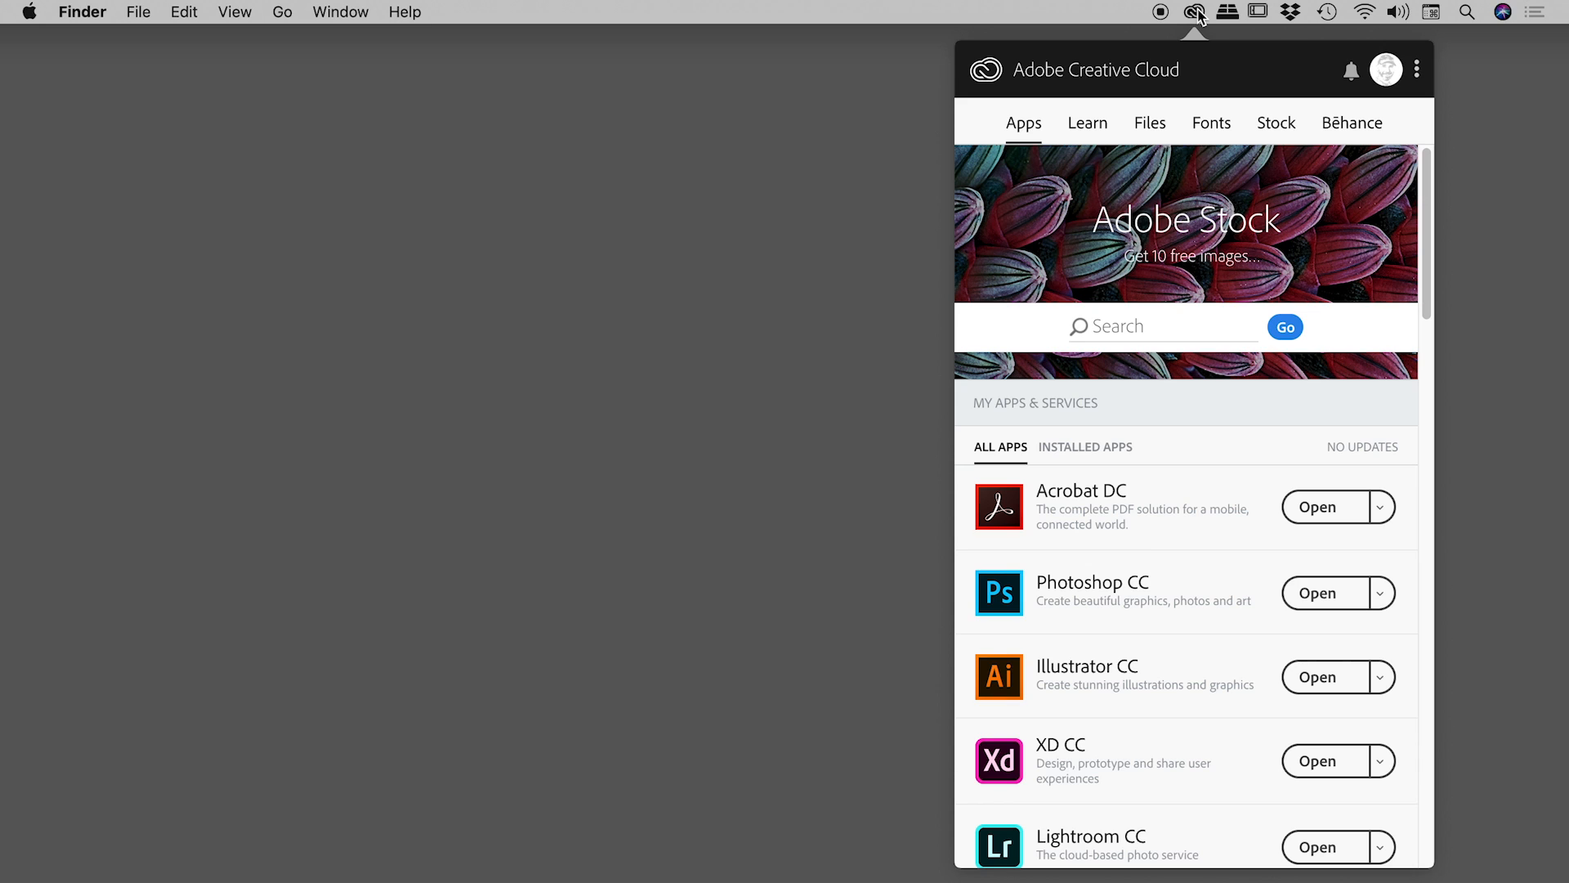
scroll(down, 3)
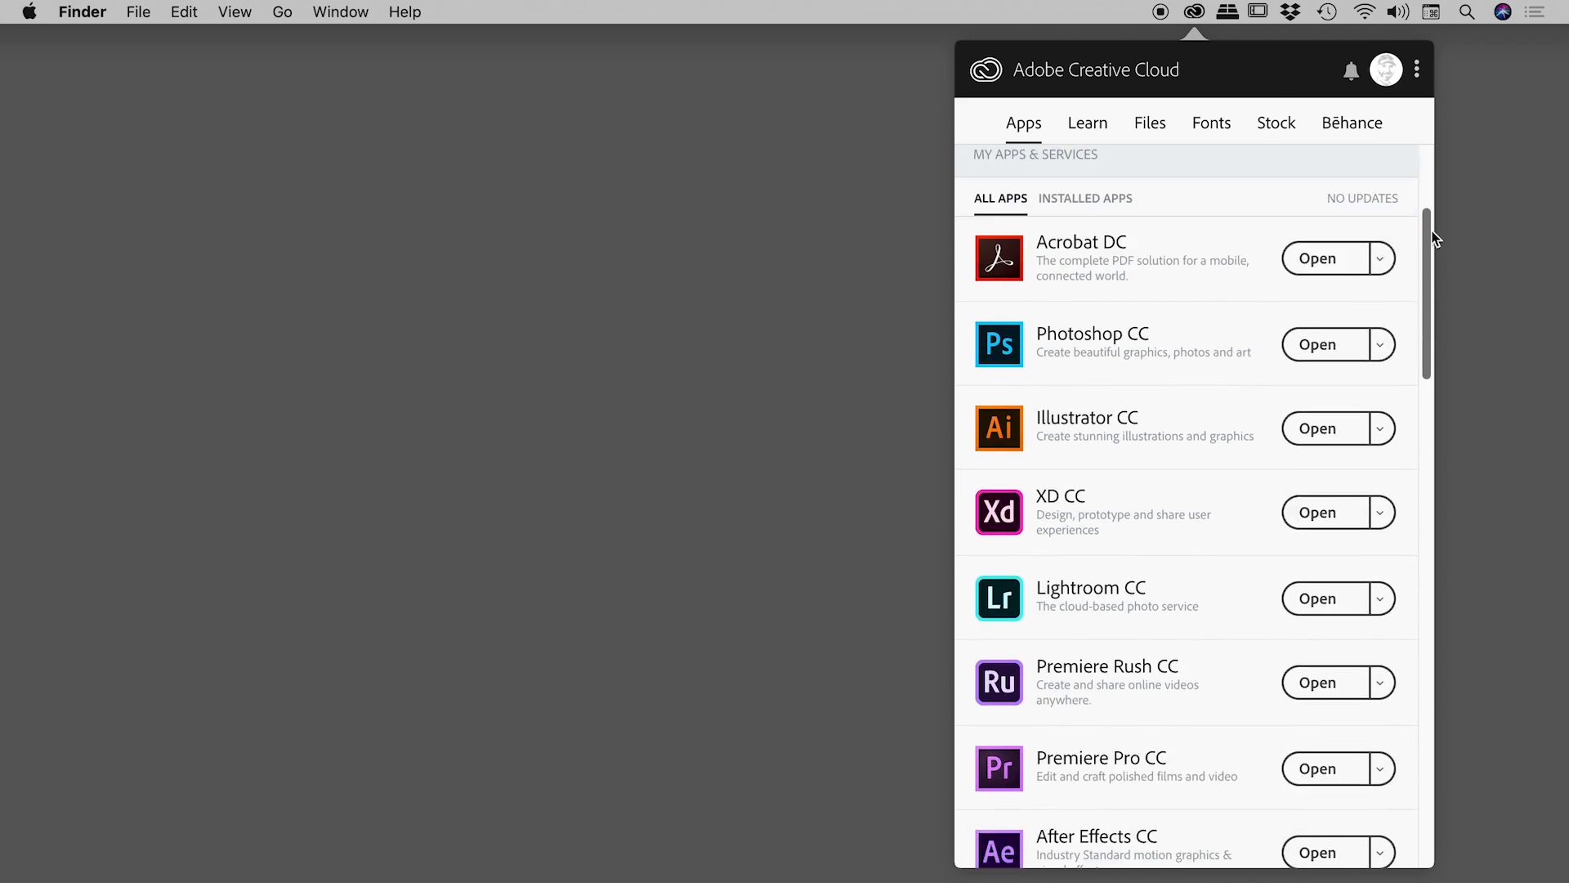
scroll(down, 3)
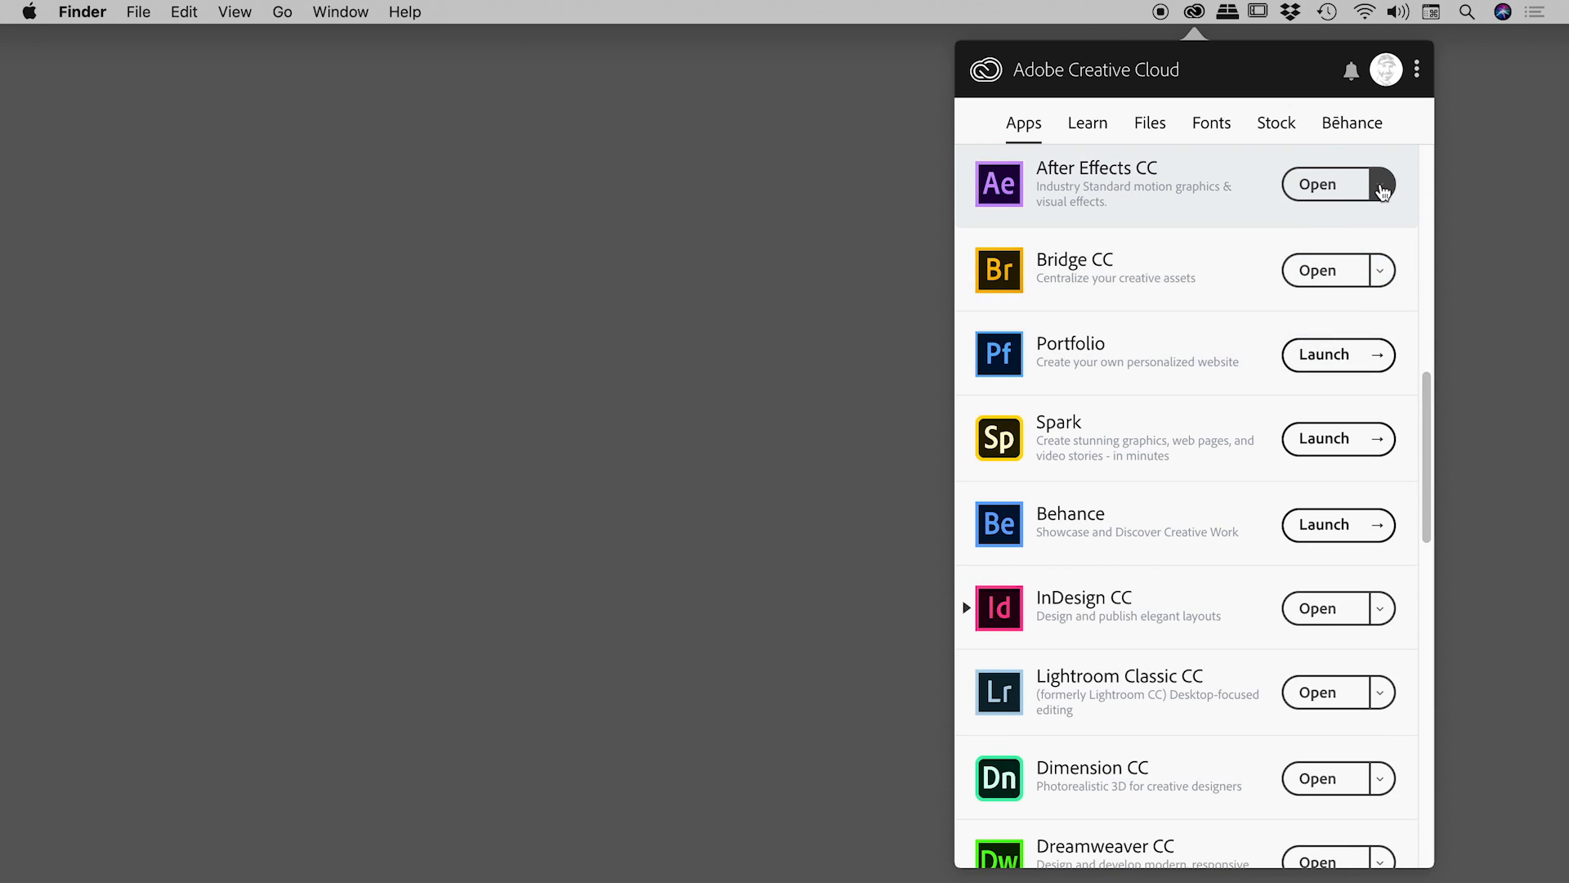
click(1383, 185)
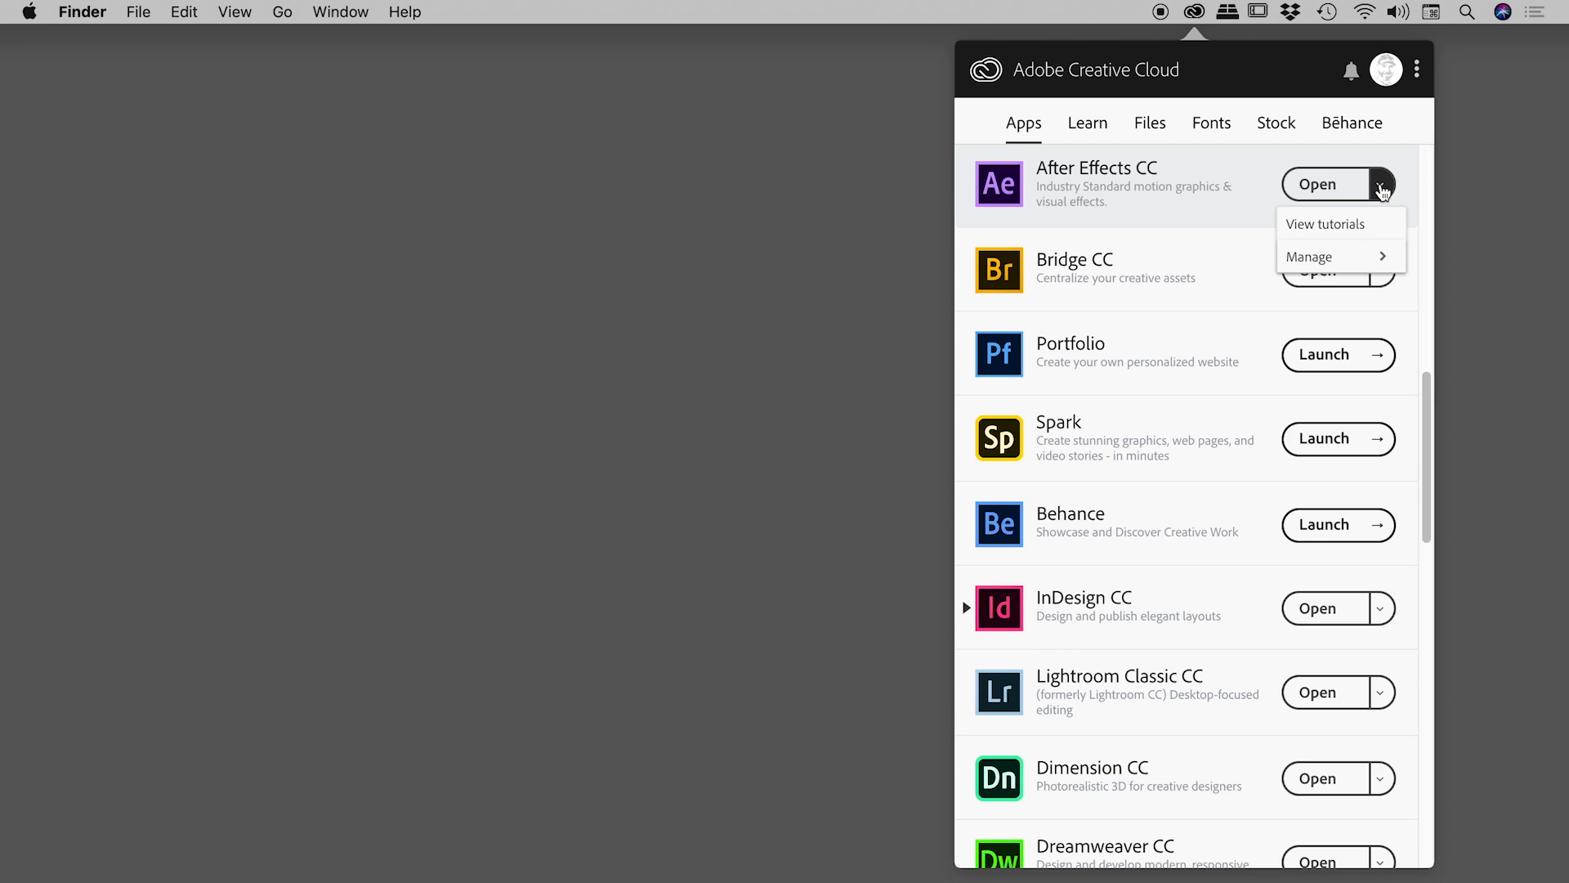
click(1308, 256)
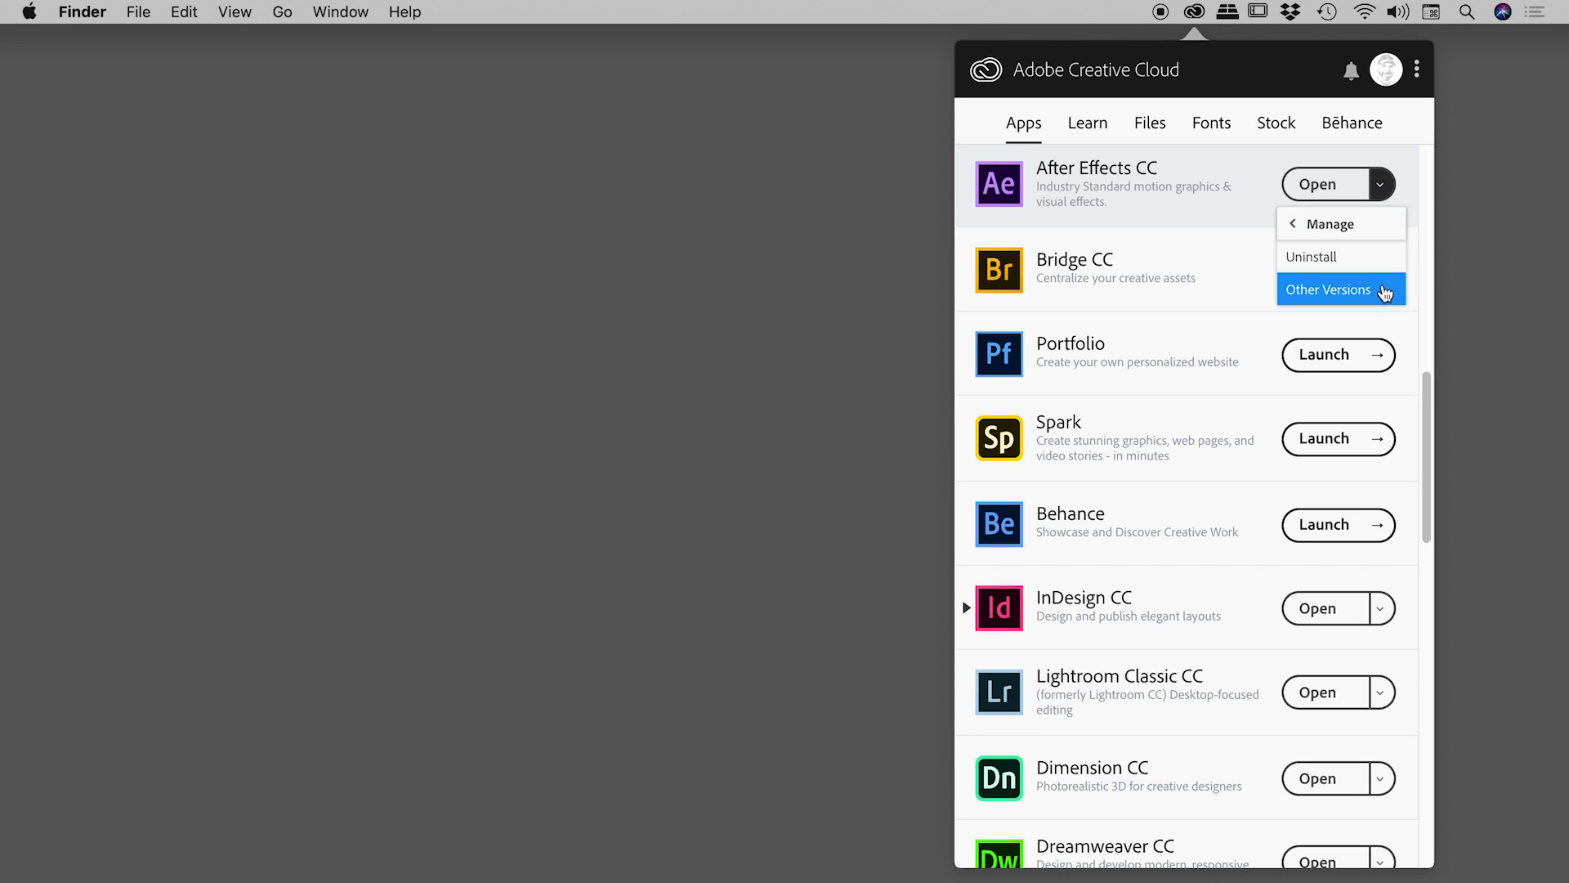
- Show After Effects' Other Versions list, CC 16.0 down to CS6 11.0, with install choices
click(1327, 289)
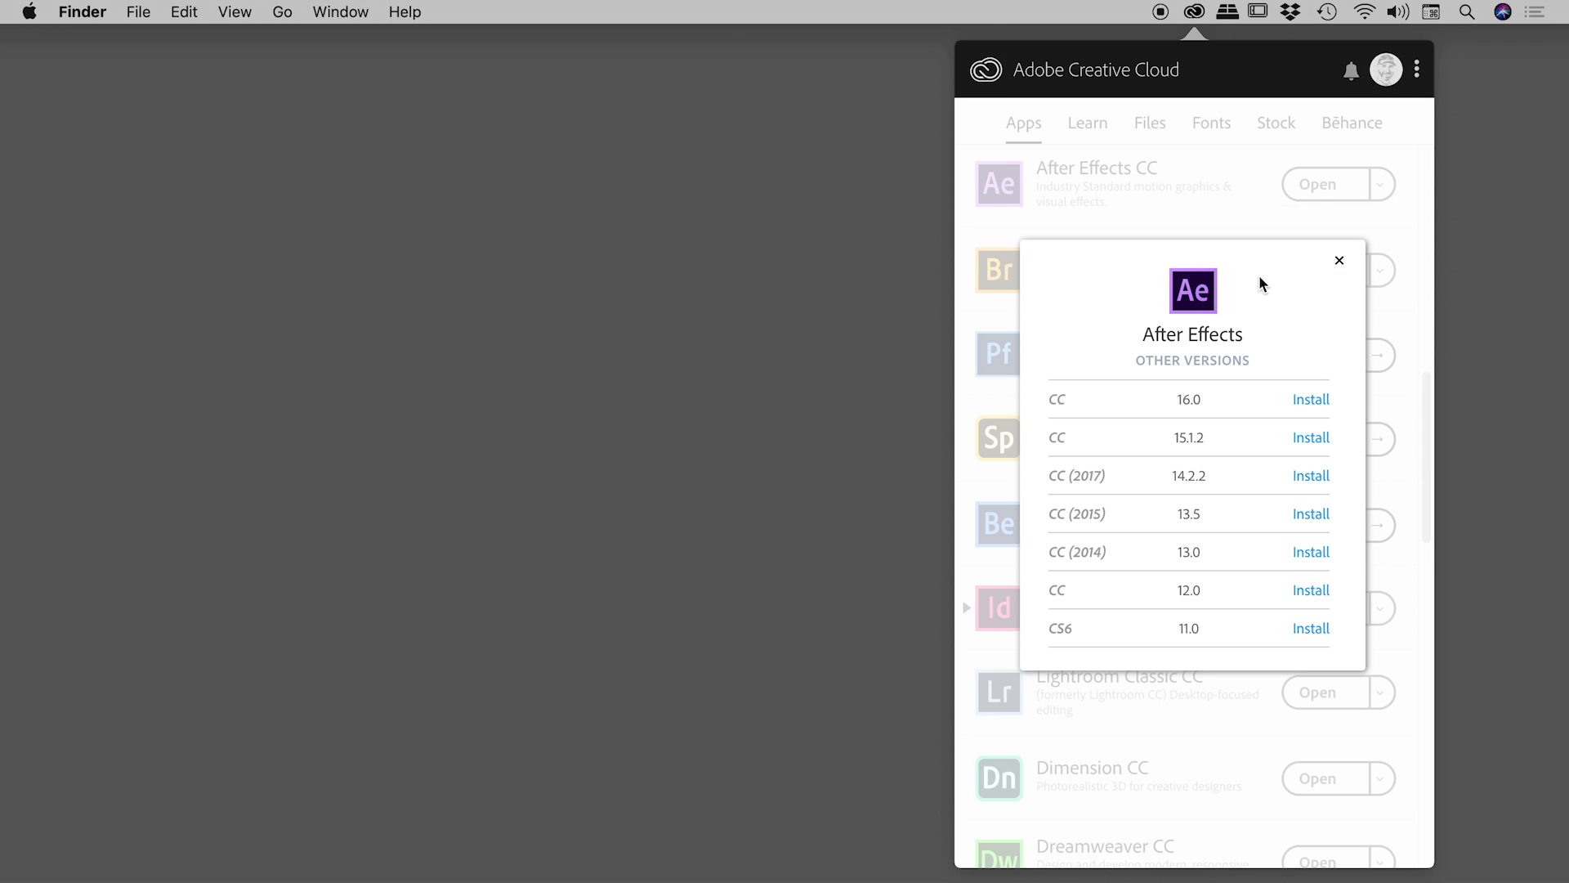
mouse_move(1180, 654)
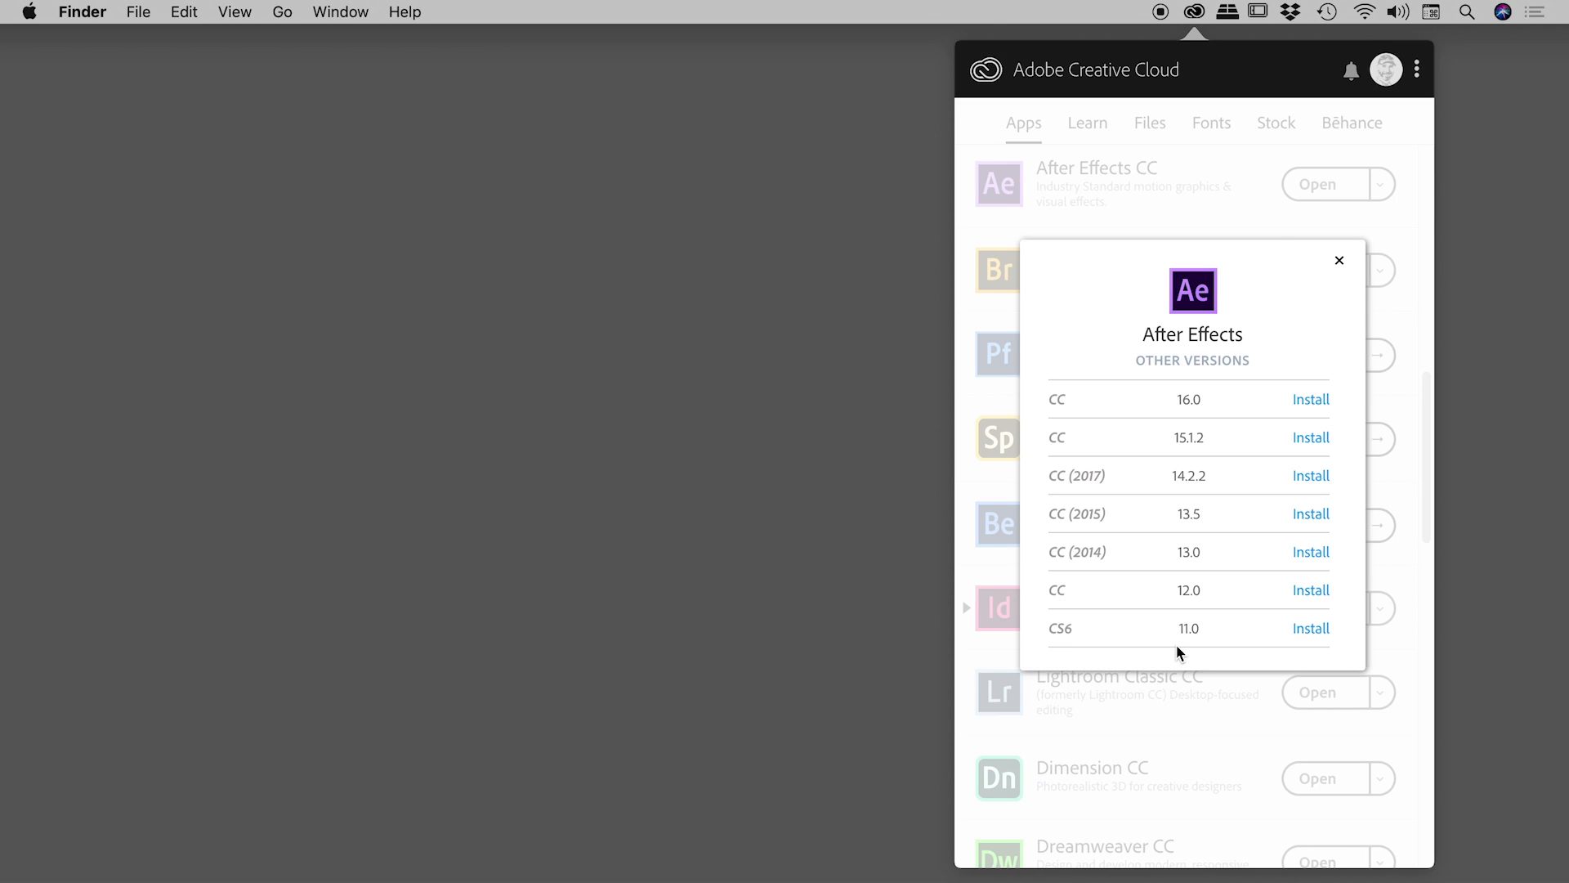
mouse_move(1190, 484)
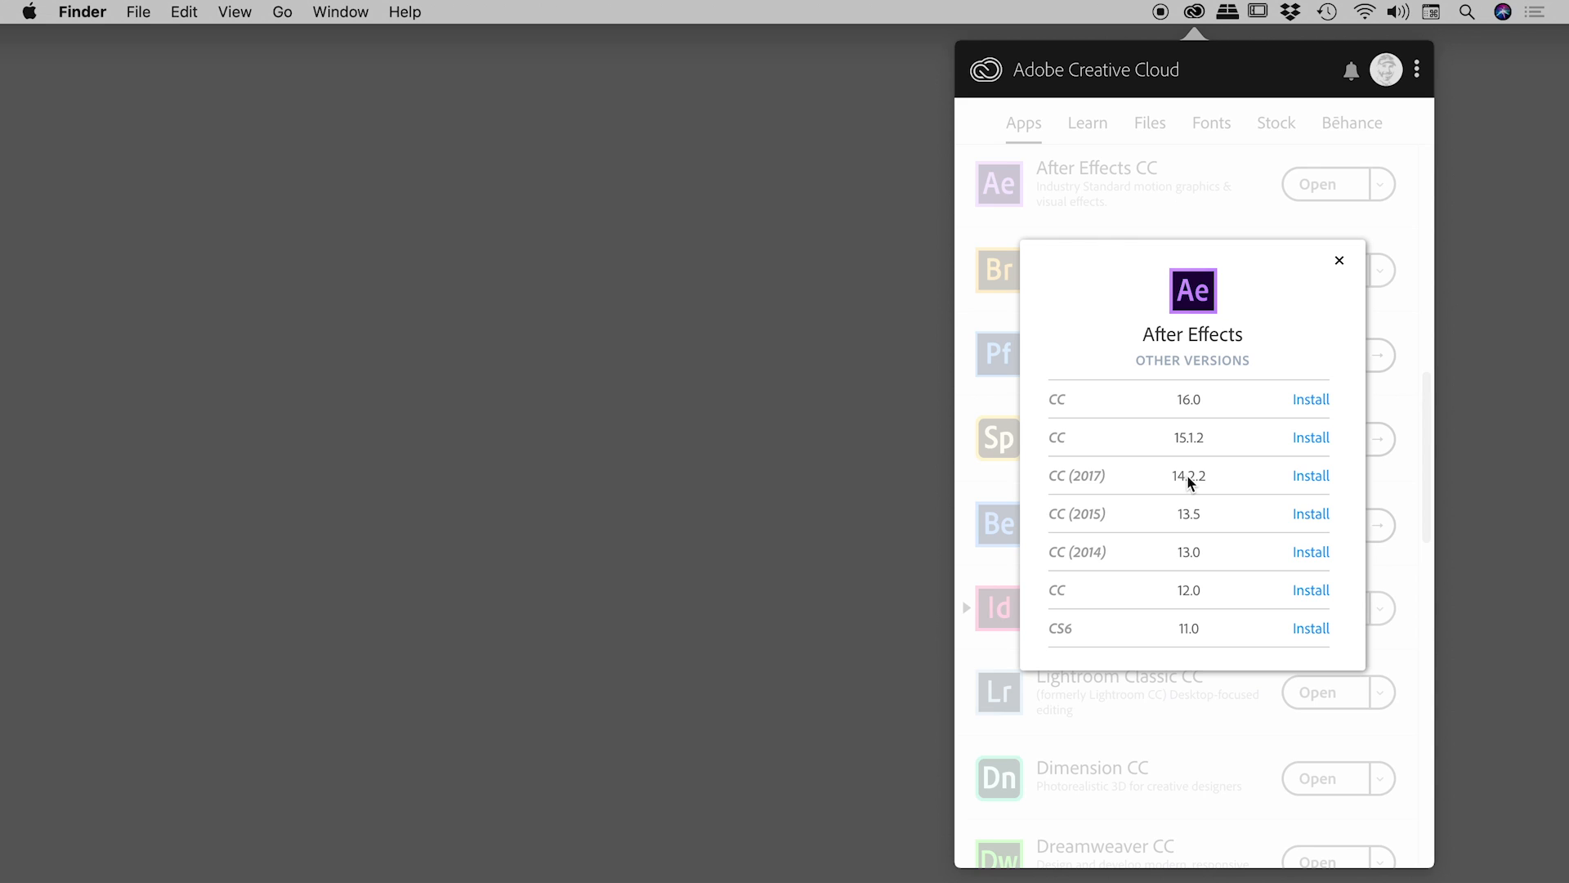
mouse_move(1313, 487)
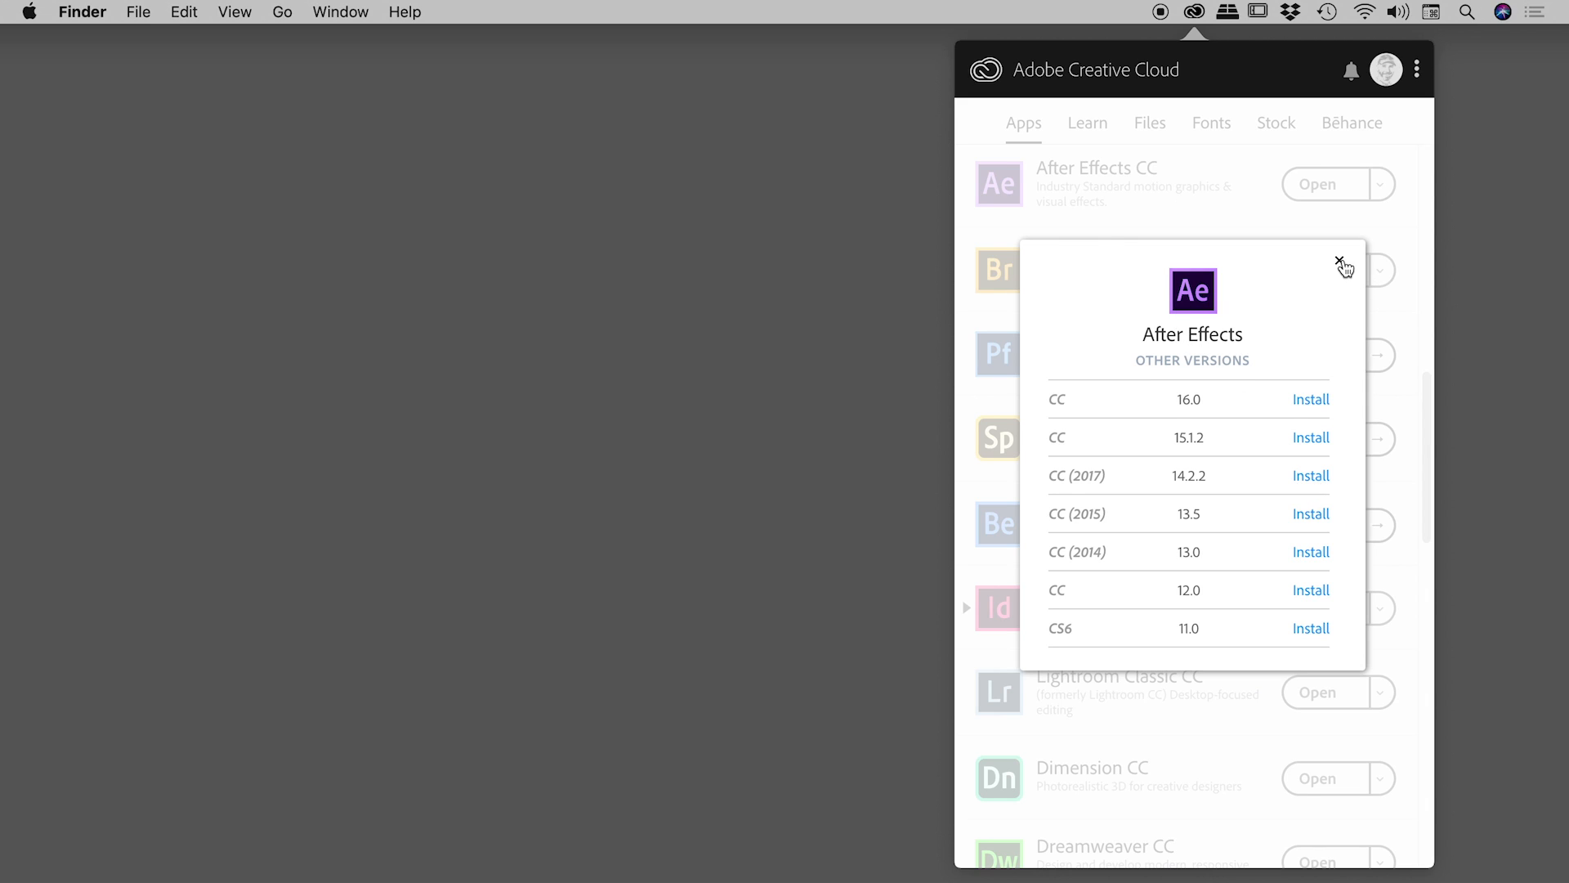
- Dismiss the versions list and expand InDesign CC to reveal installed 14.0.1 and 2017 (12.1.0)
click(1340, 263)
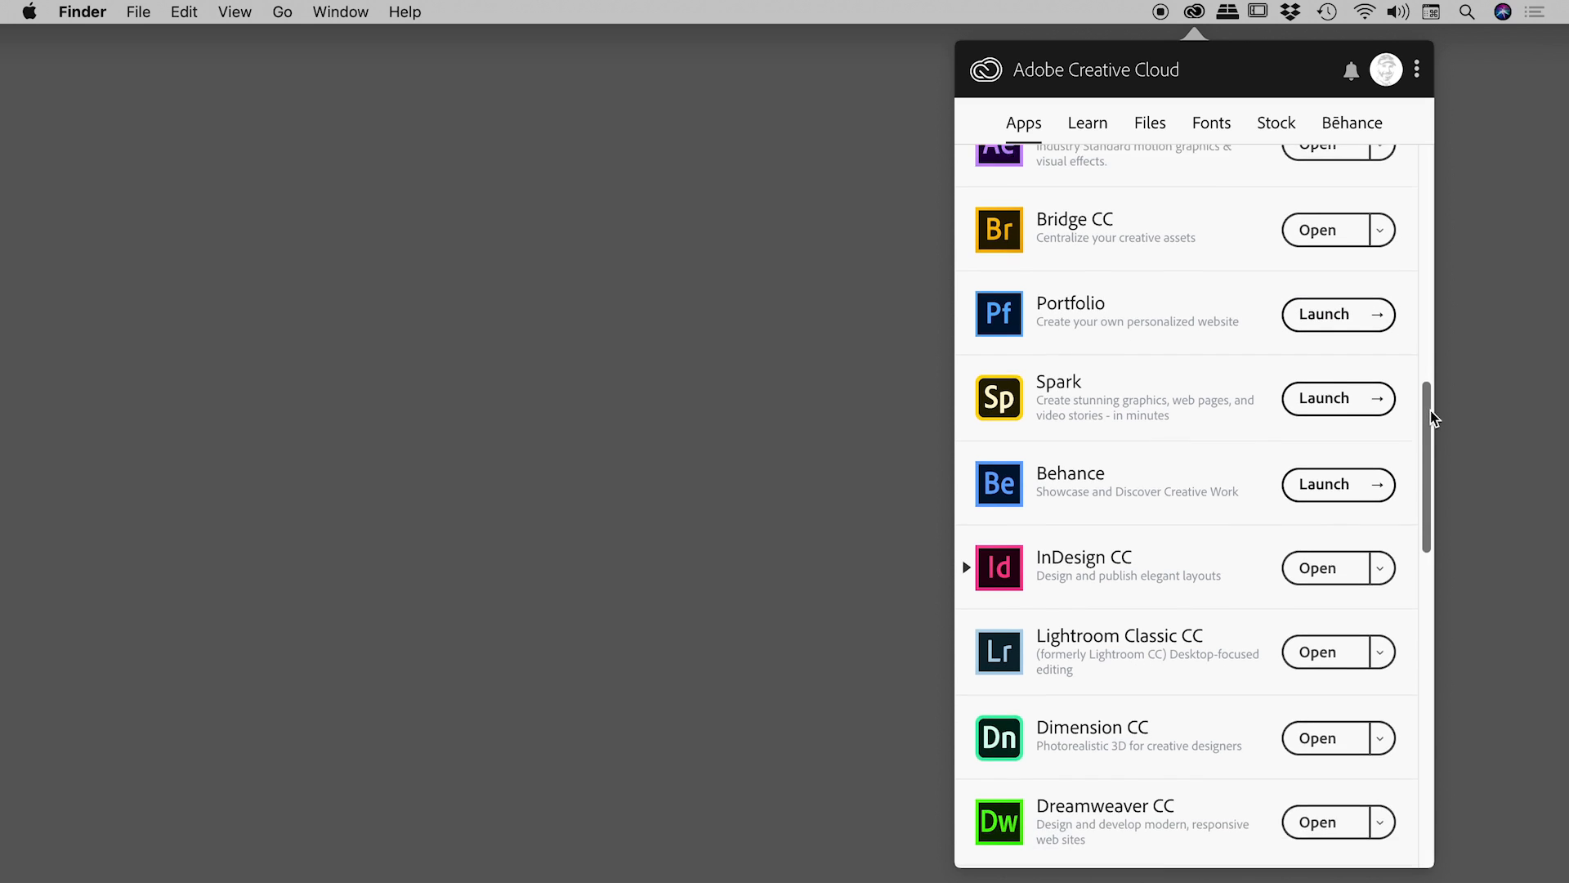
scroll(down, 3)
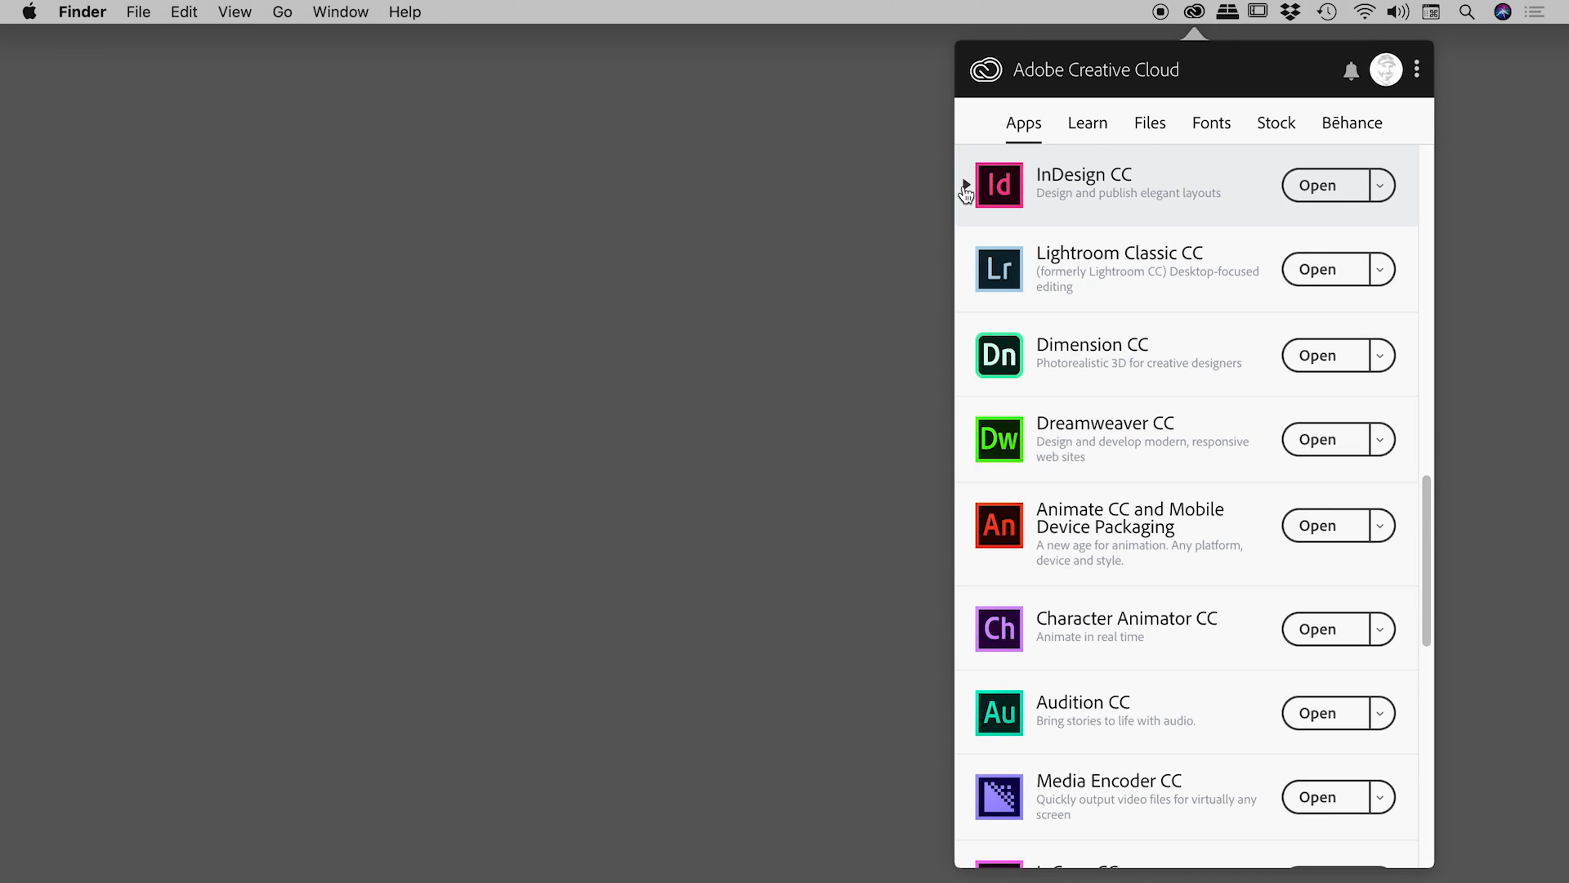
mouse_move(968, 200)
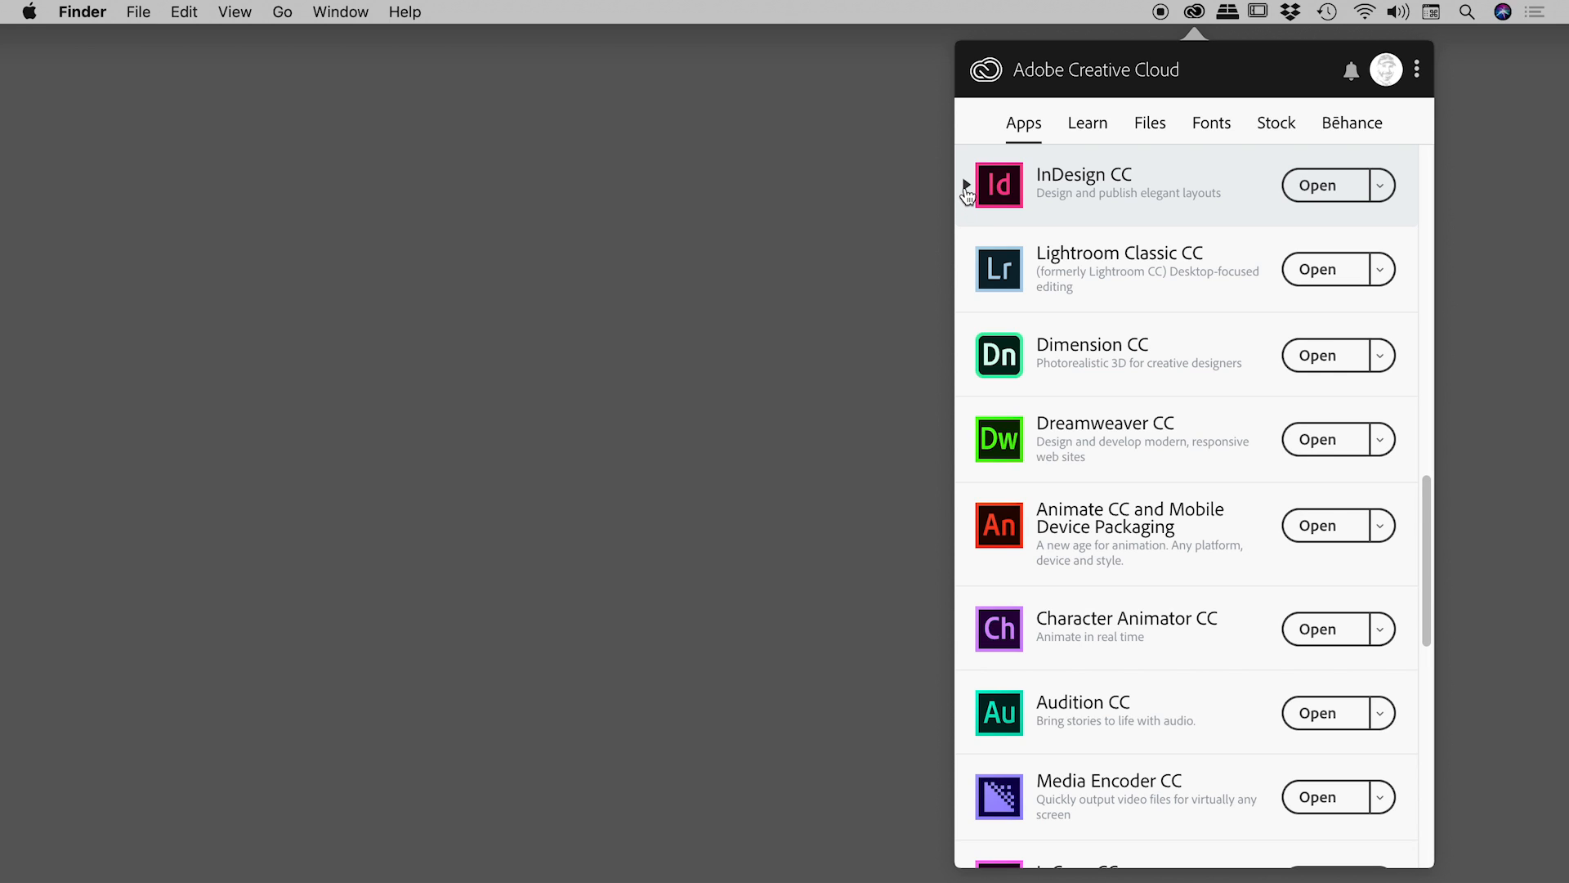
click(966, 184)
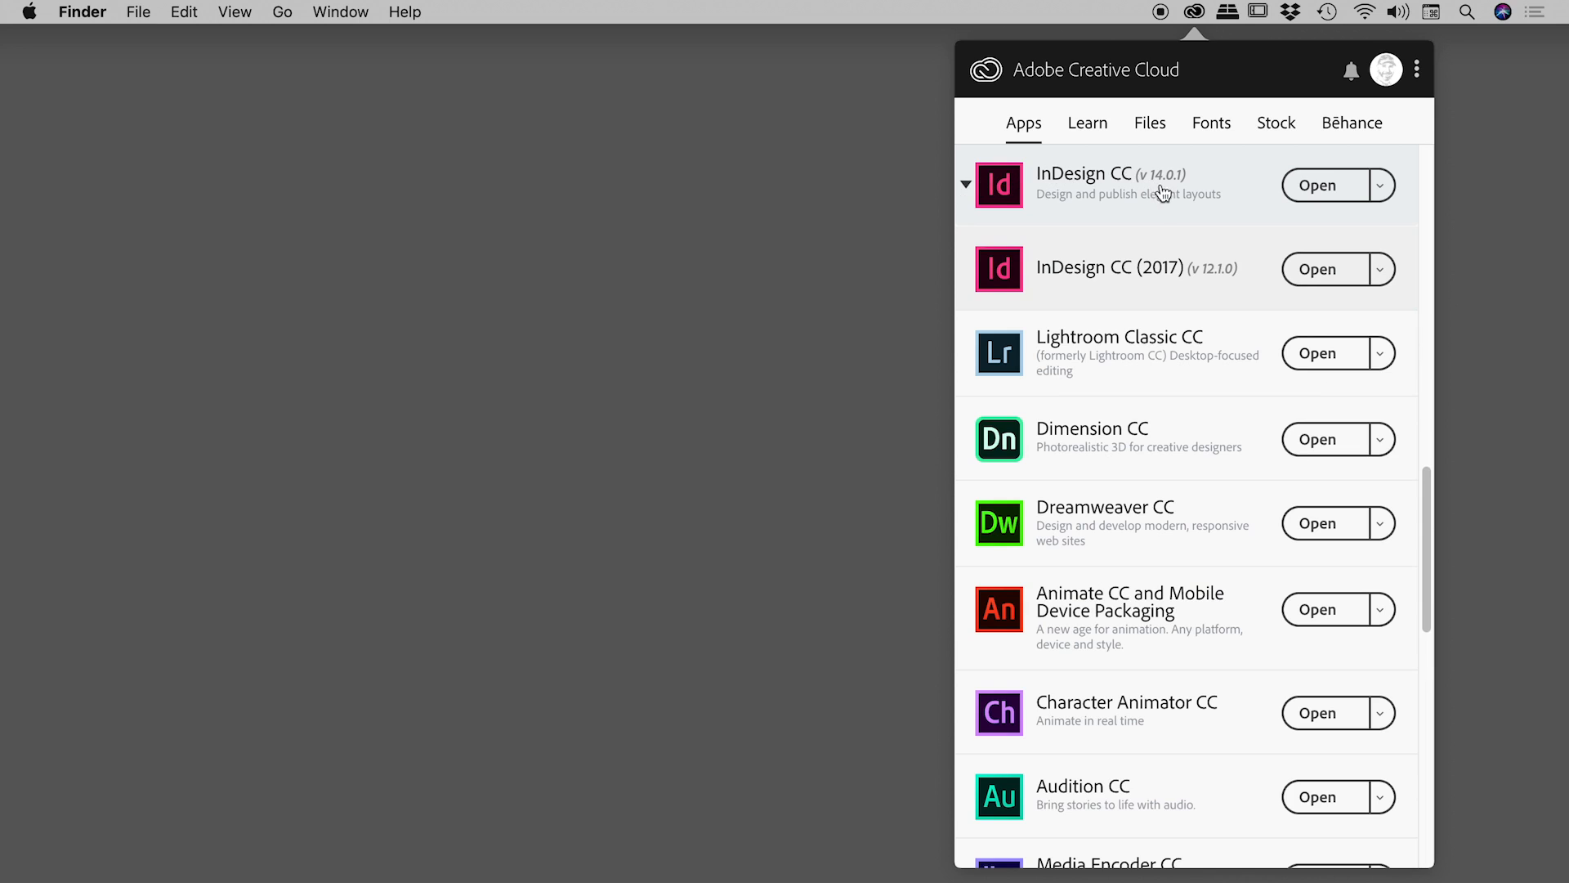
mouse_move(1103, 178)
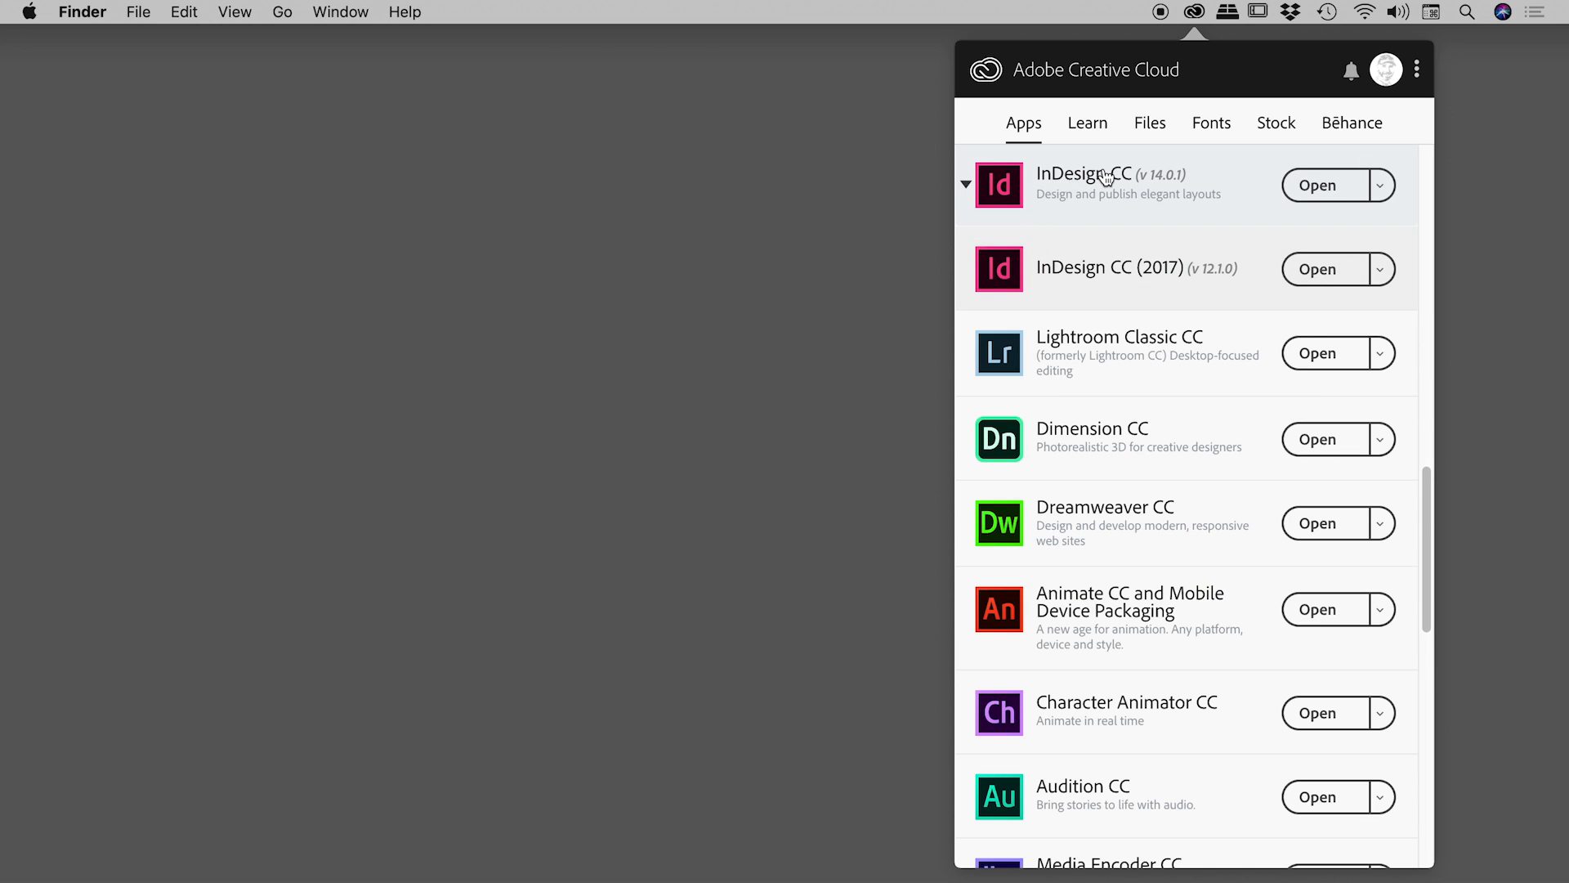
mouse_move(1084, 173)
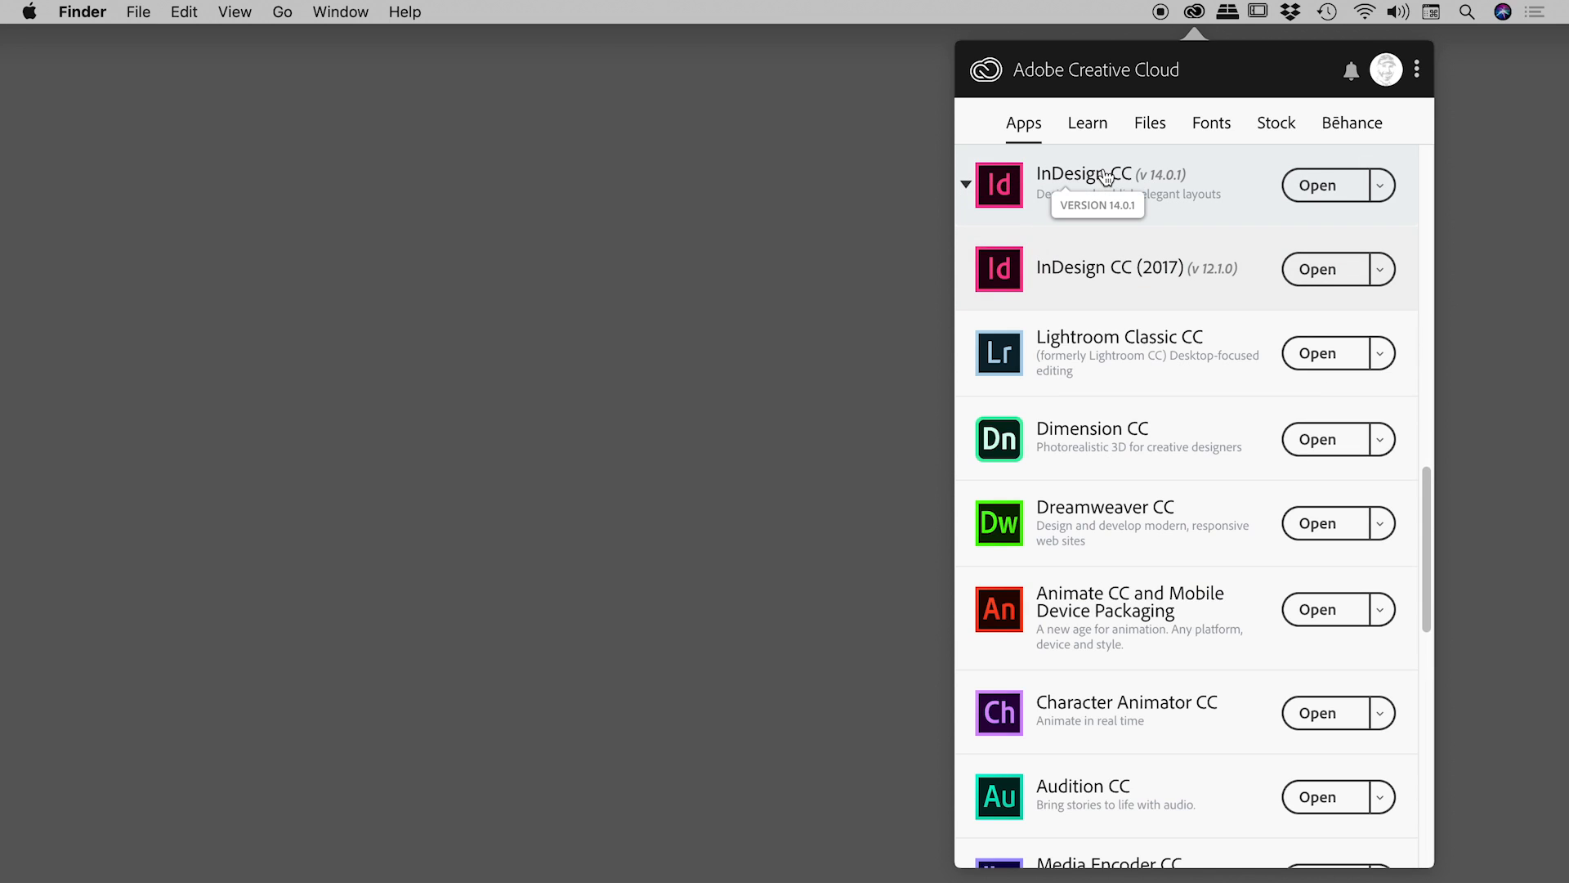
mouse_move(1317, 185)
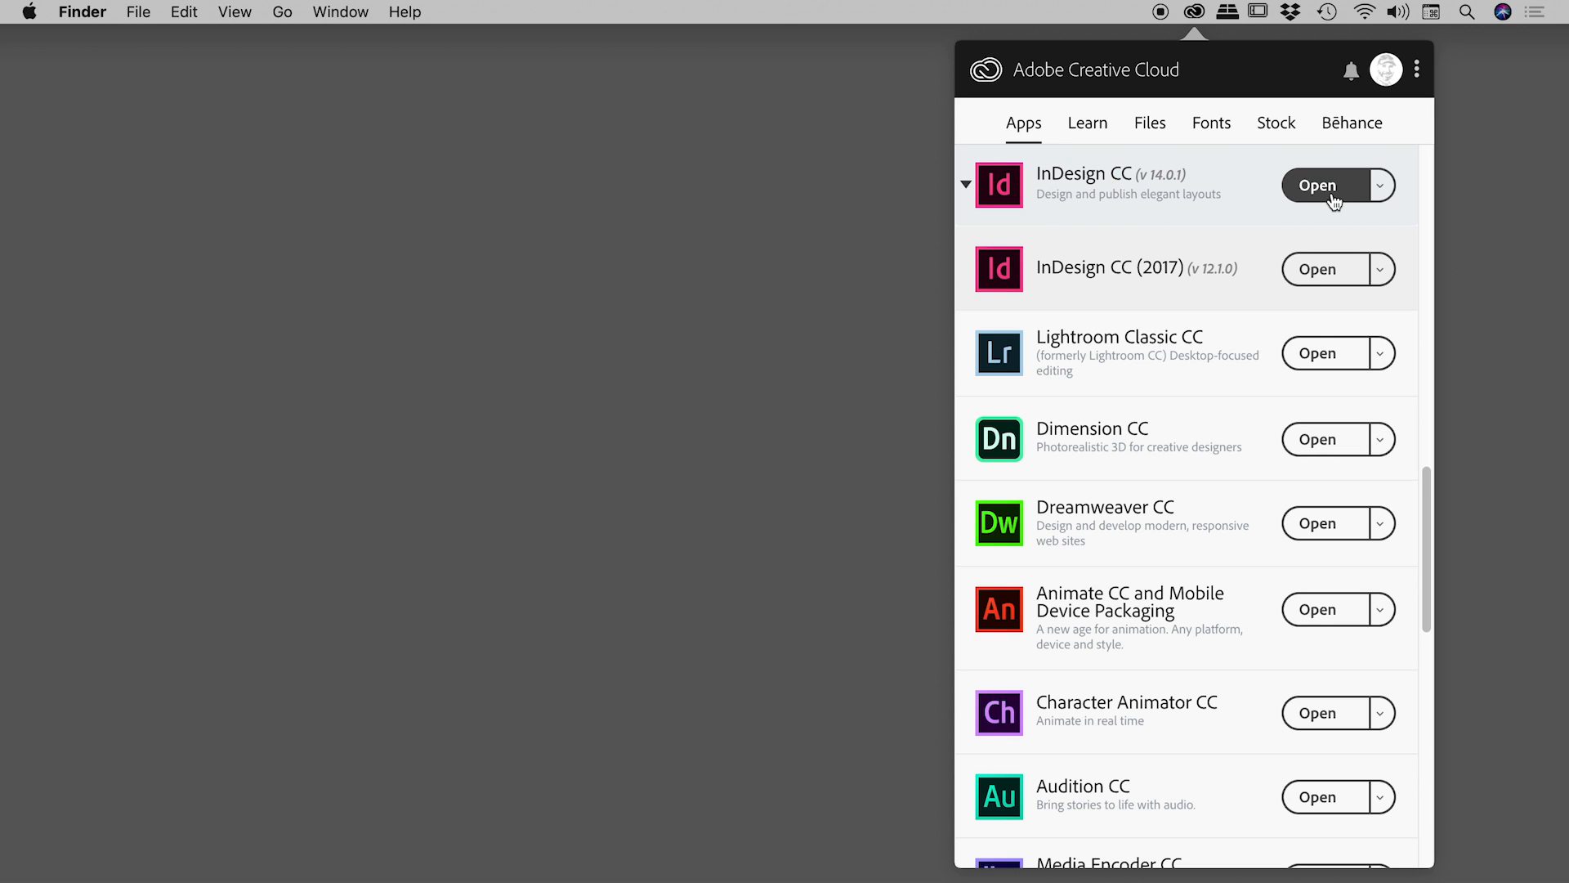
mouse_move(1306, 183)
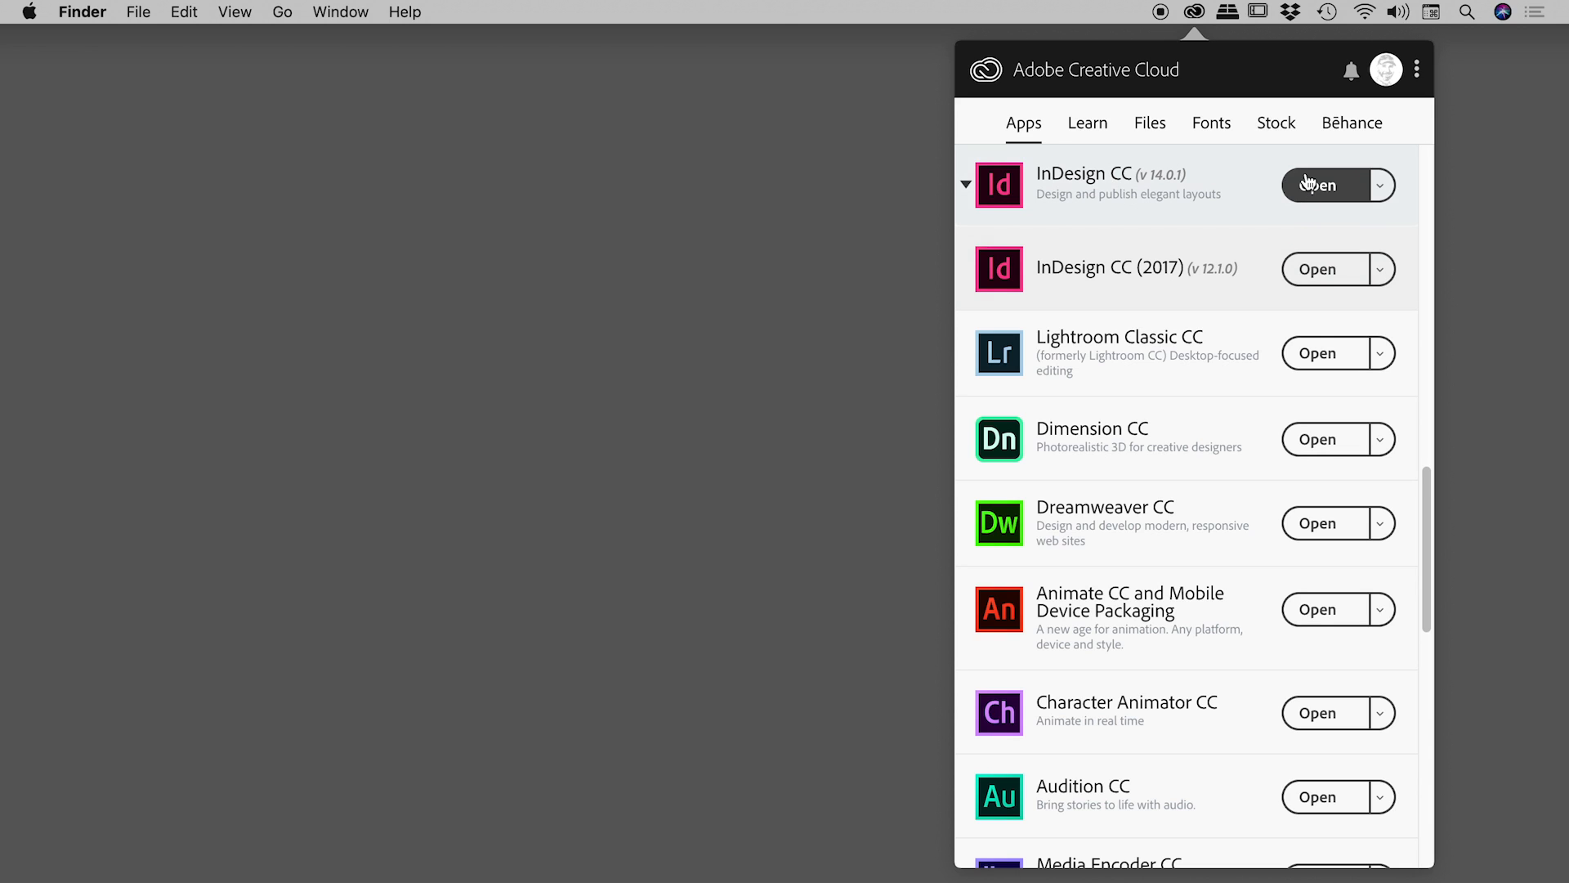